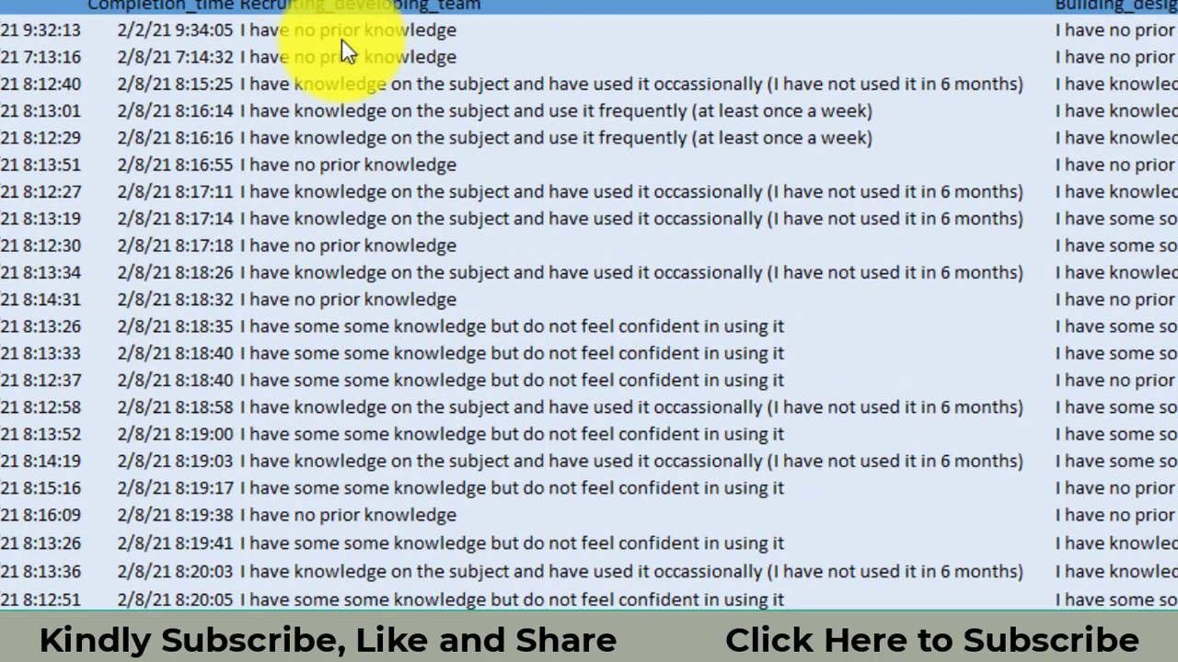
mouse_move(357, 99)
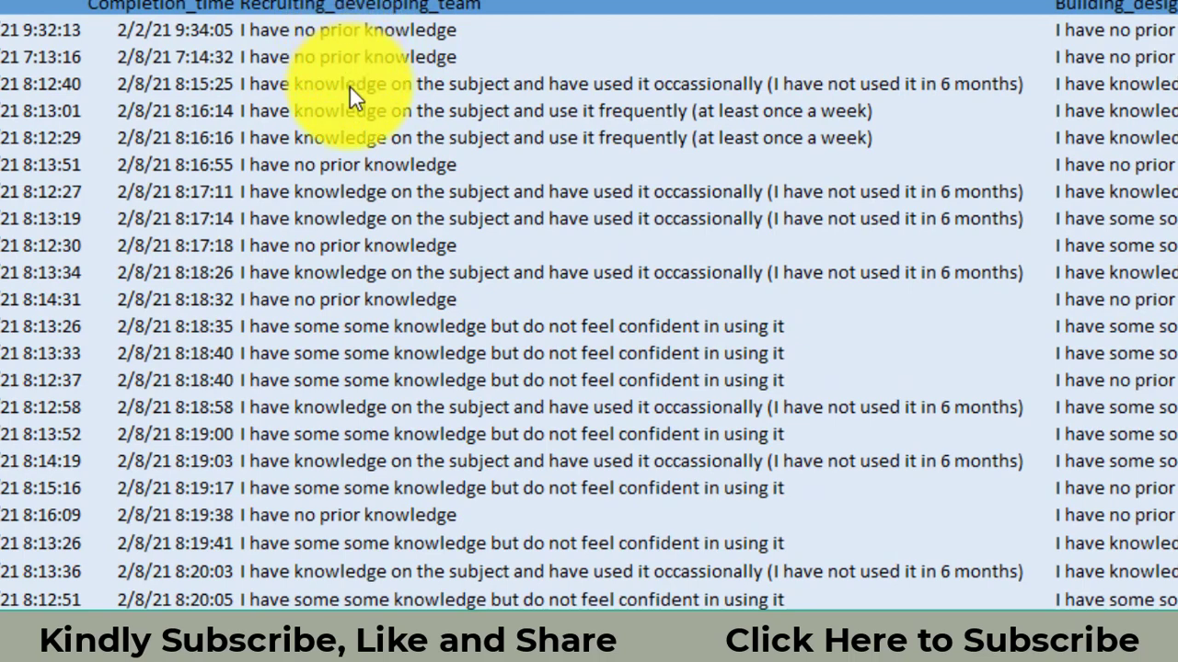
mouse_move(612, 105)
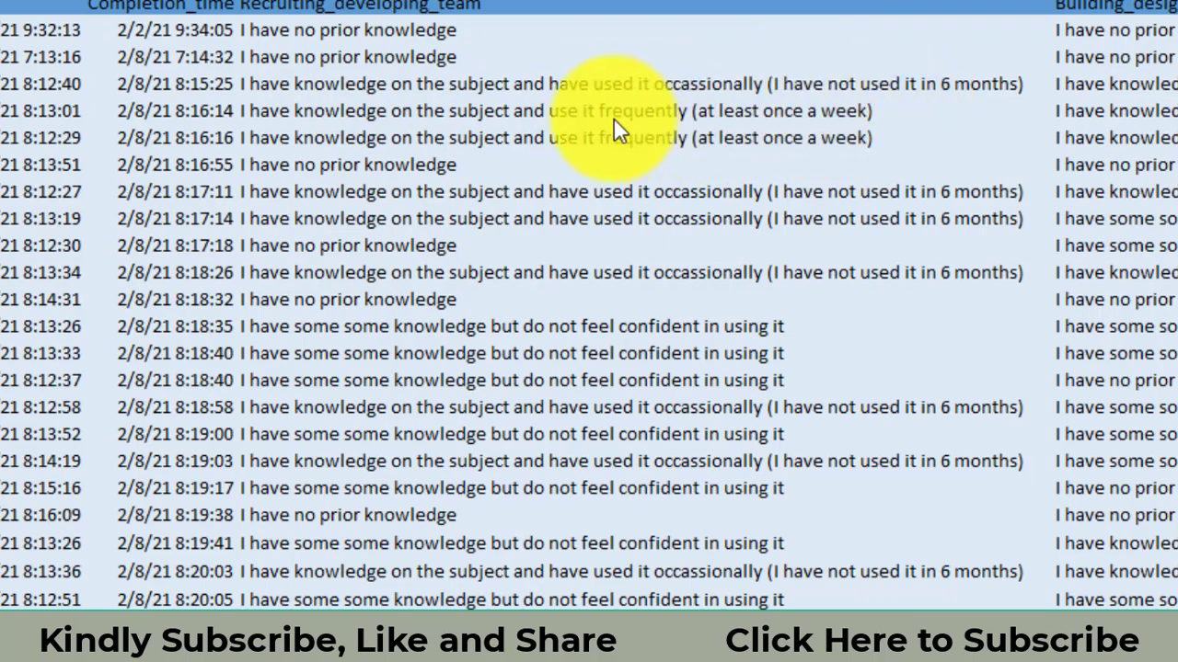
mouse_move(606, 131)
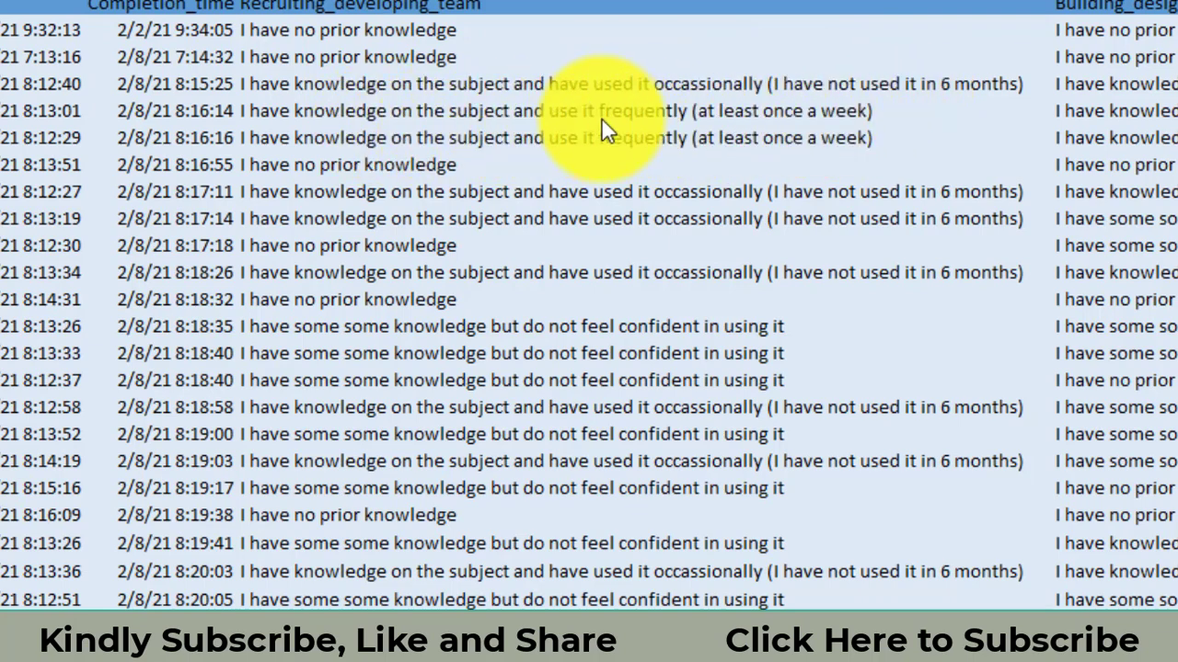
mouse_move(617, 207)
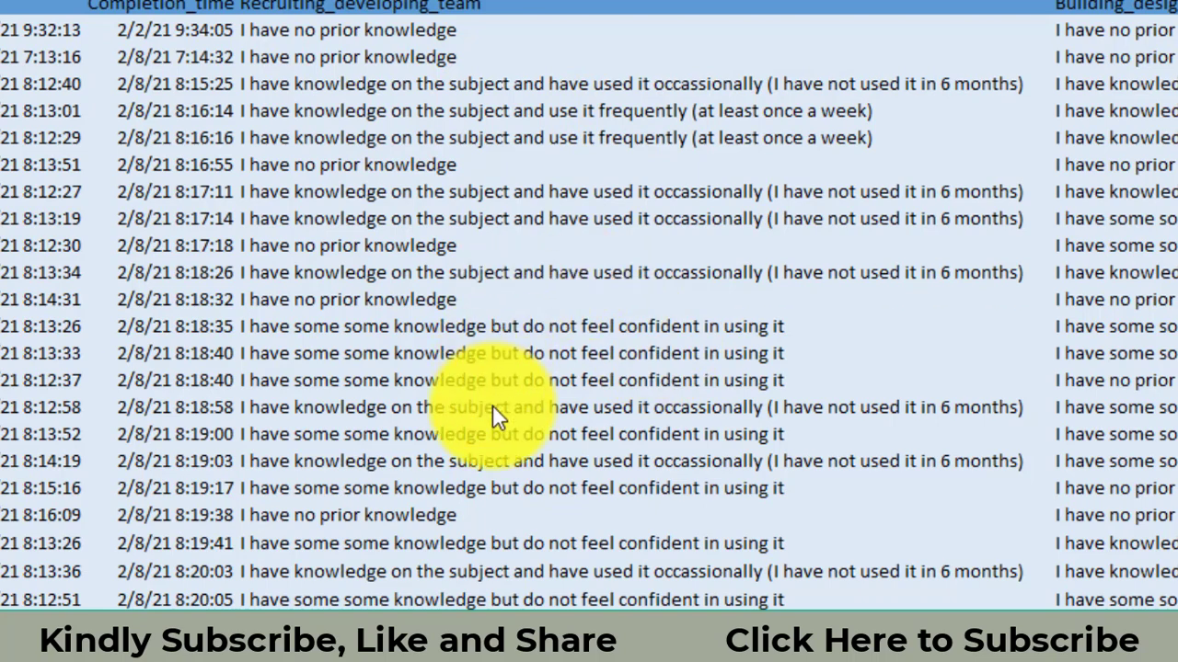
mouse_move(746, 437)
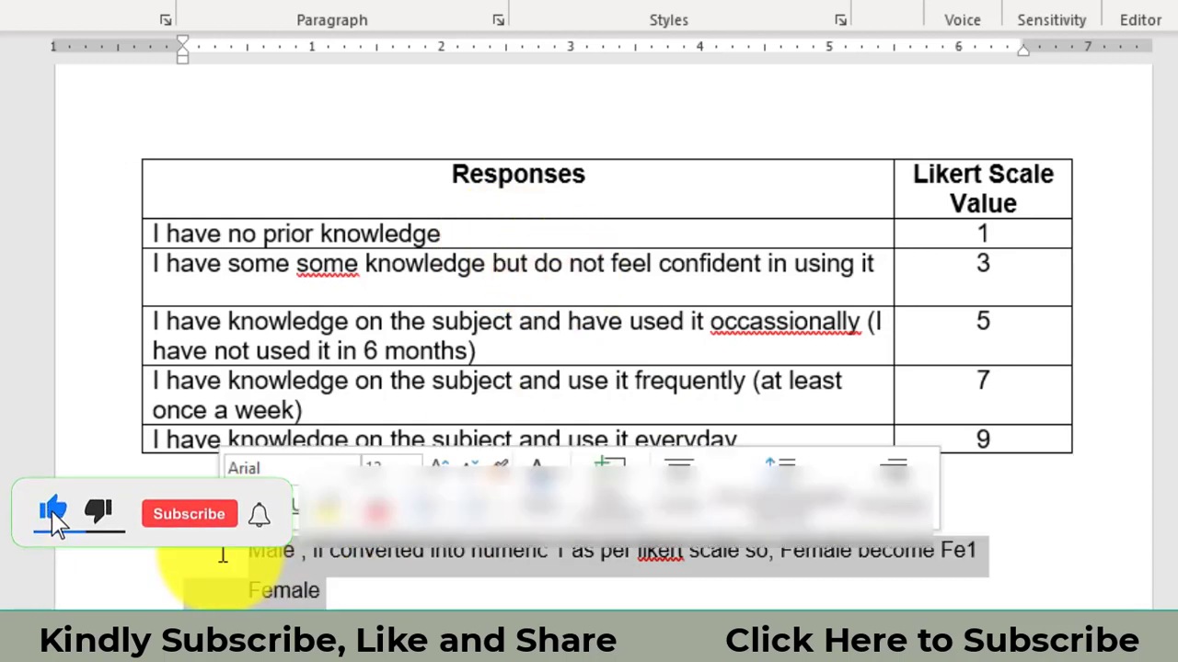
- Click into the Word table mapping each response sentence to its Likert value
left_click(188, 514)
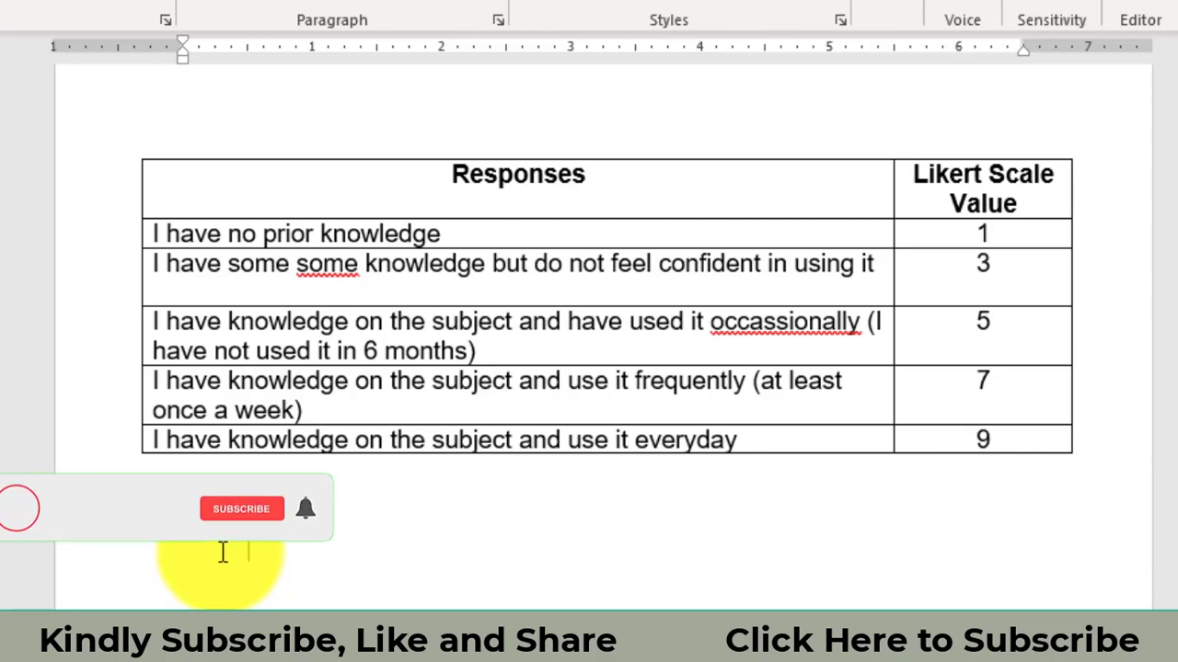
left_click(241, 509)
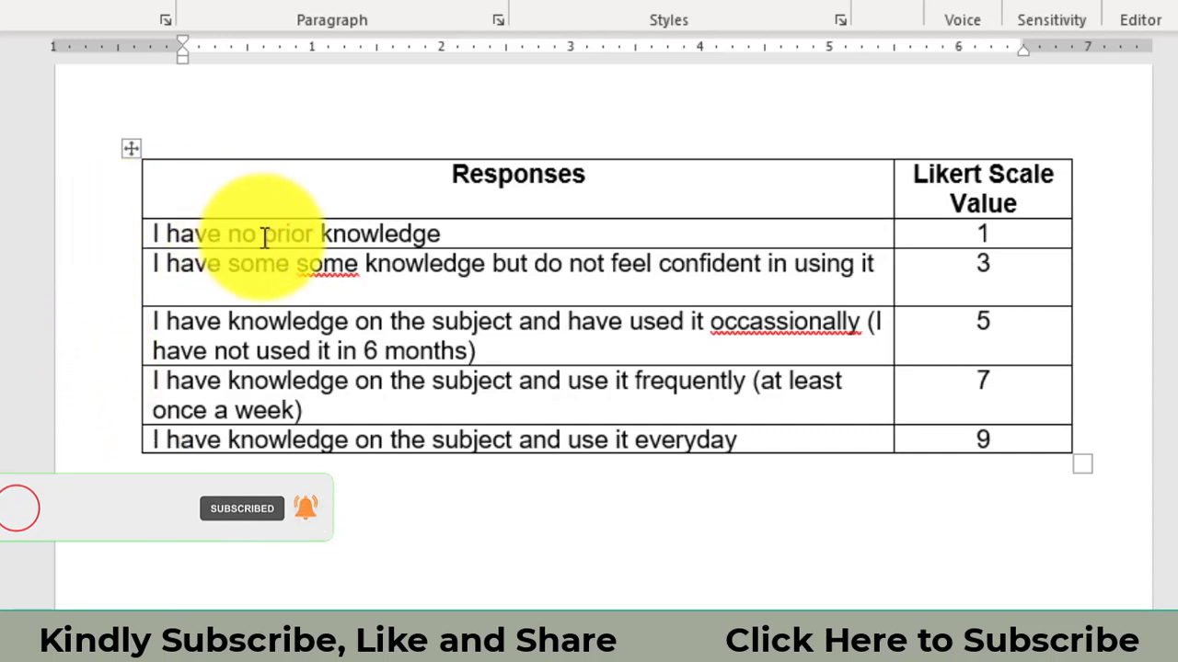
mouse_move(1044, 188)
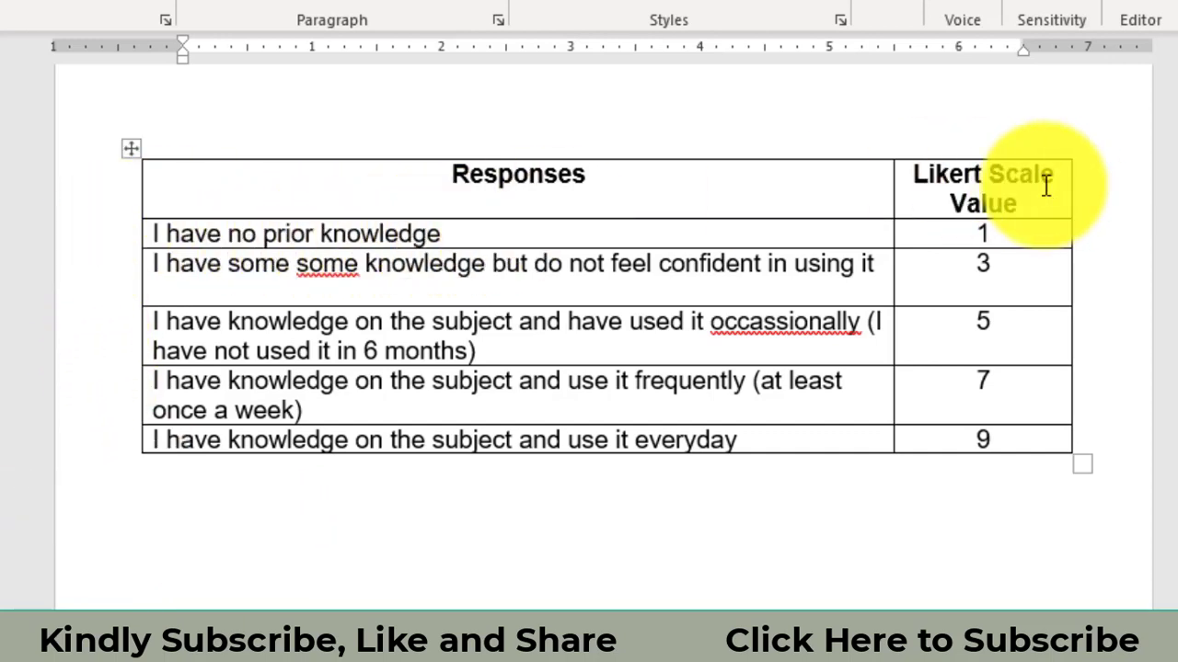
mouse_move(676, 281)
type("Female")
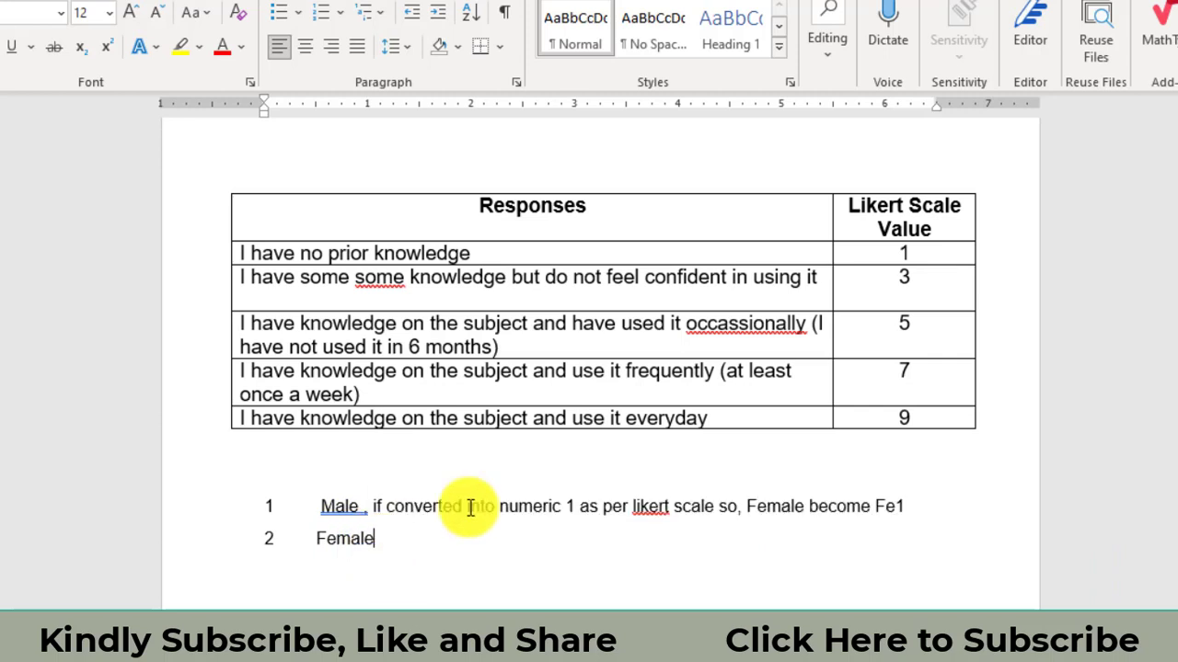
mouse_move(905, 520)
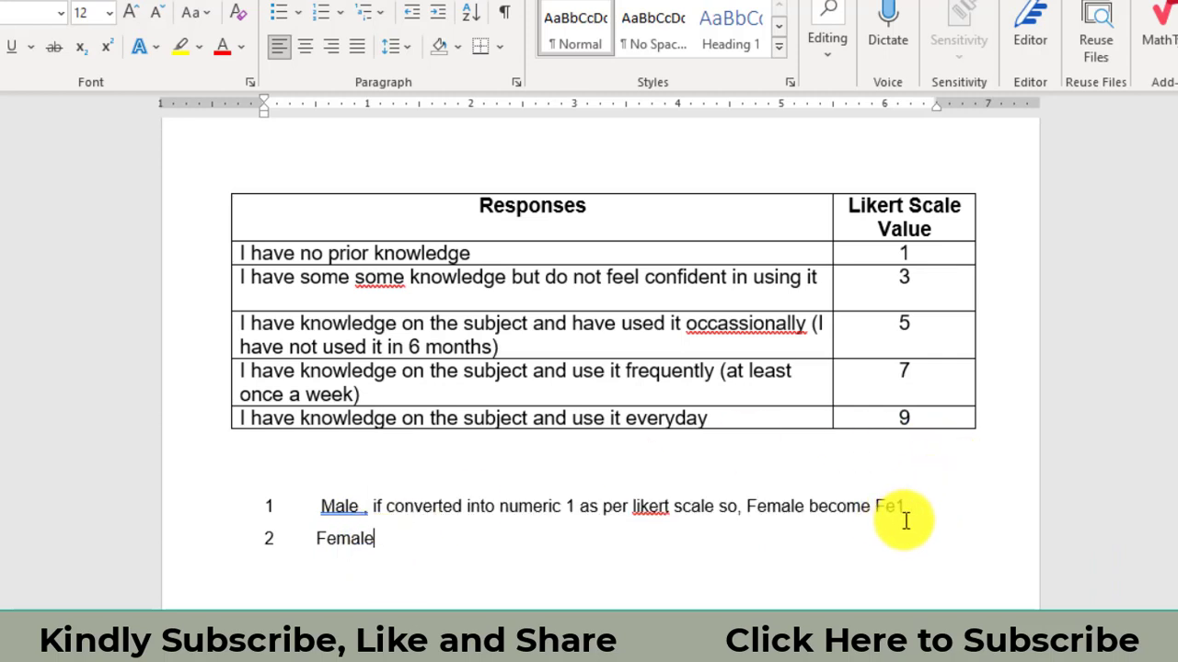
mouse_move(620, 380)
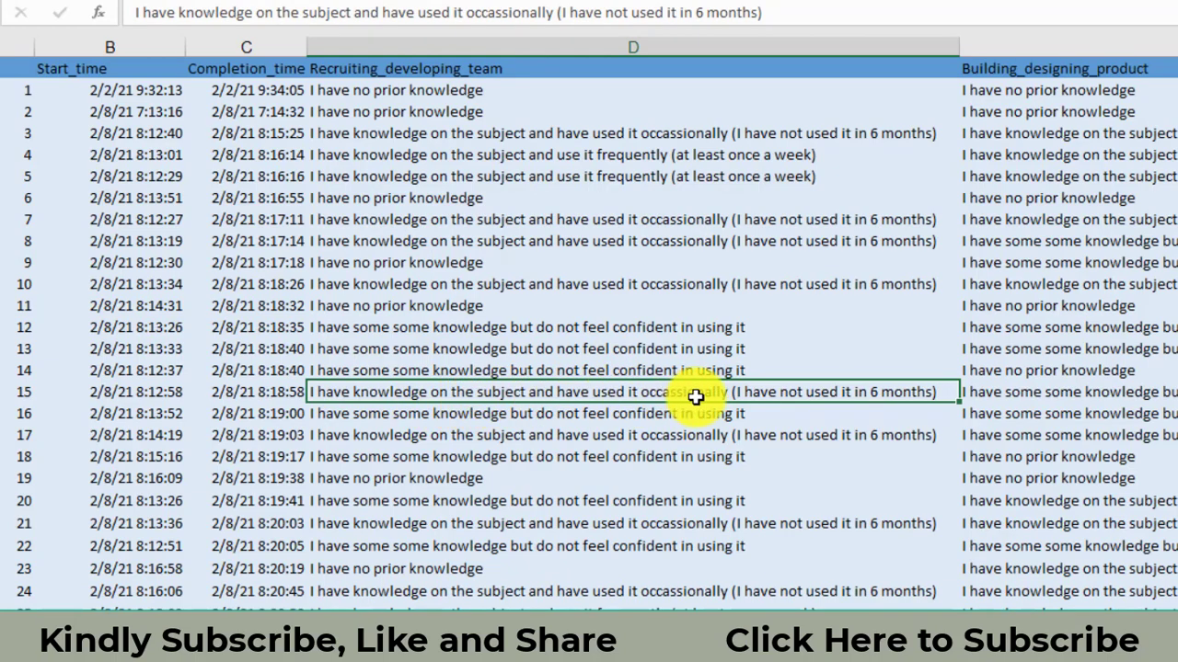
mouse_move(818, 407)
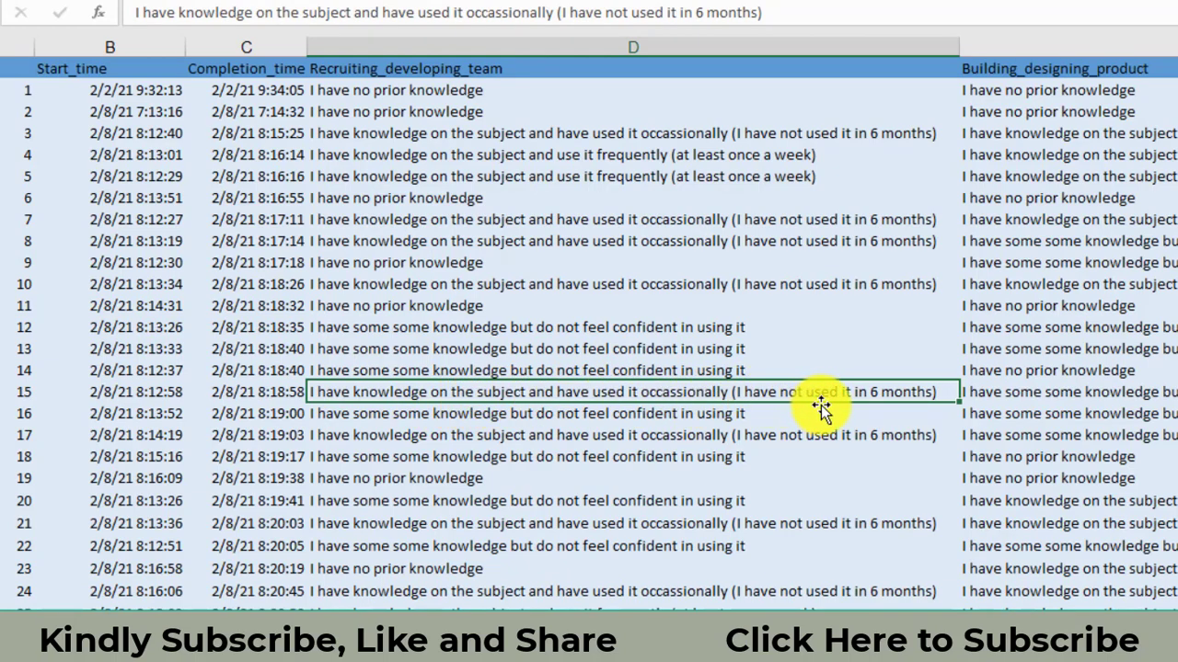
mouse_move(870, 384)
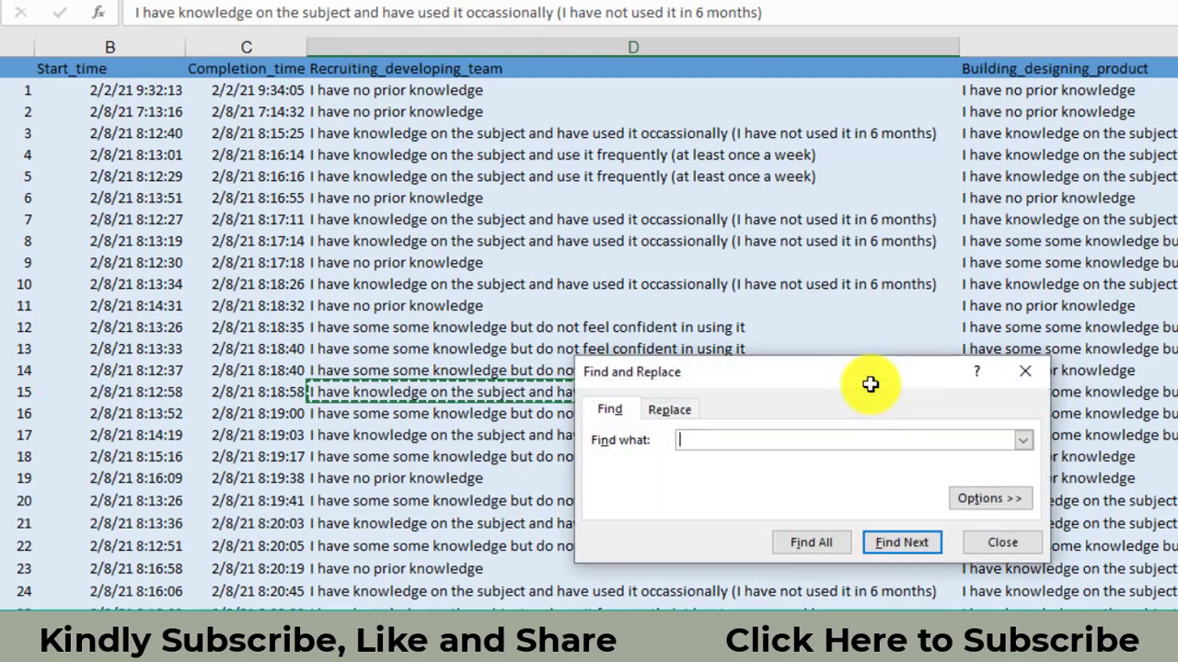
- Replace all 'occassionally (I have not used it in 6 months)' responses with 5
left_click(669, 410)
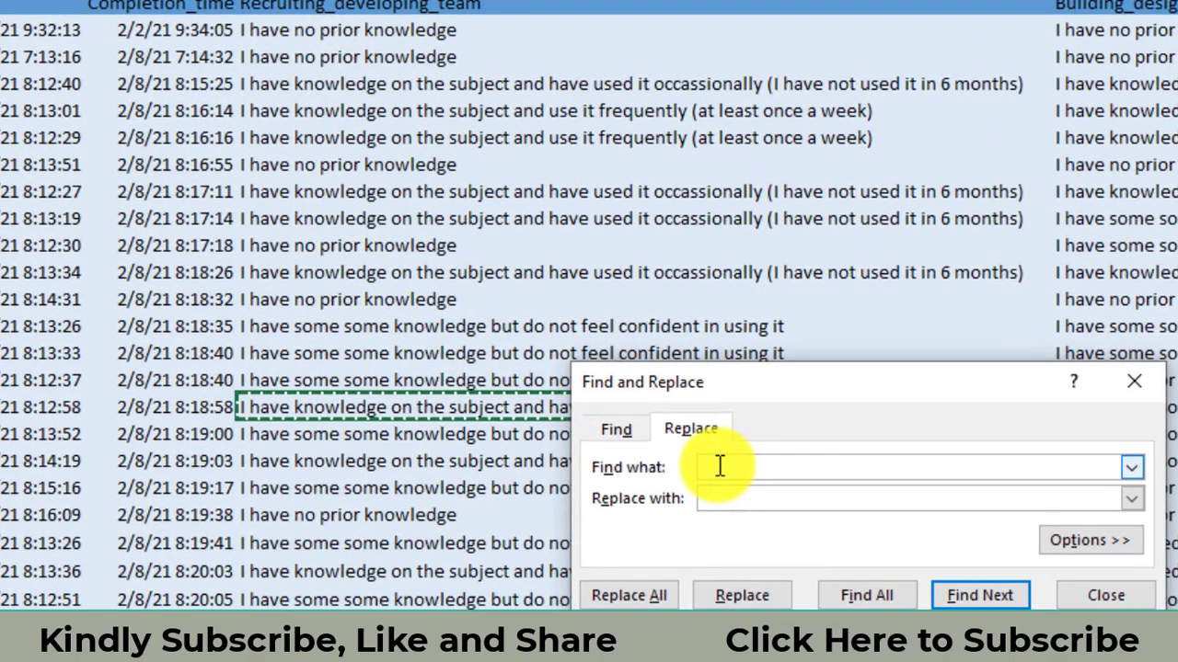
type("occassionally (I have not used it in 6 months)")
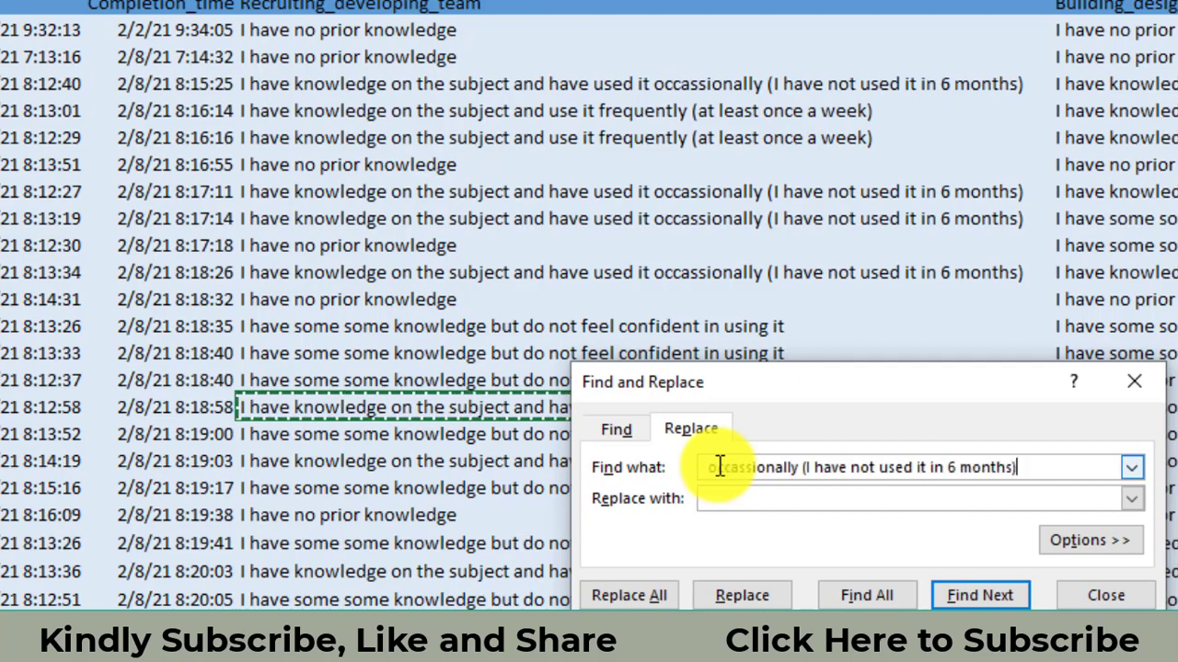
left_click(915, 499)
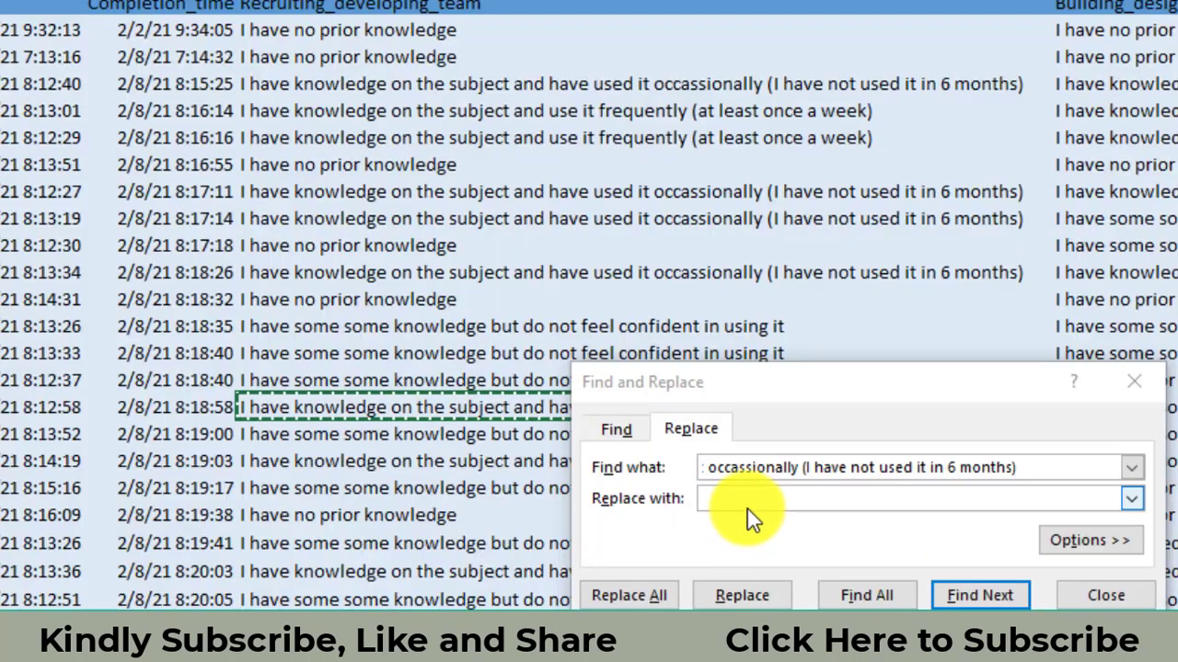
type("5")
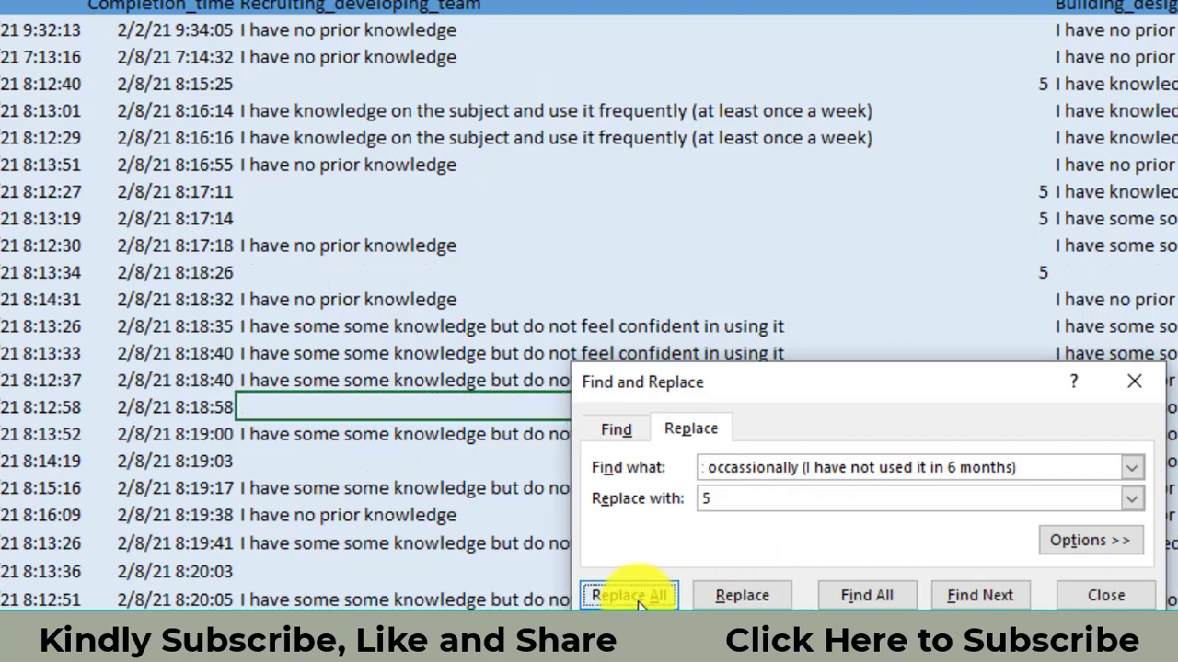
left_click(628, 595)
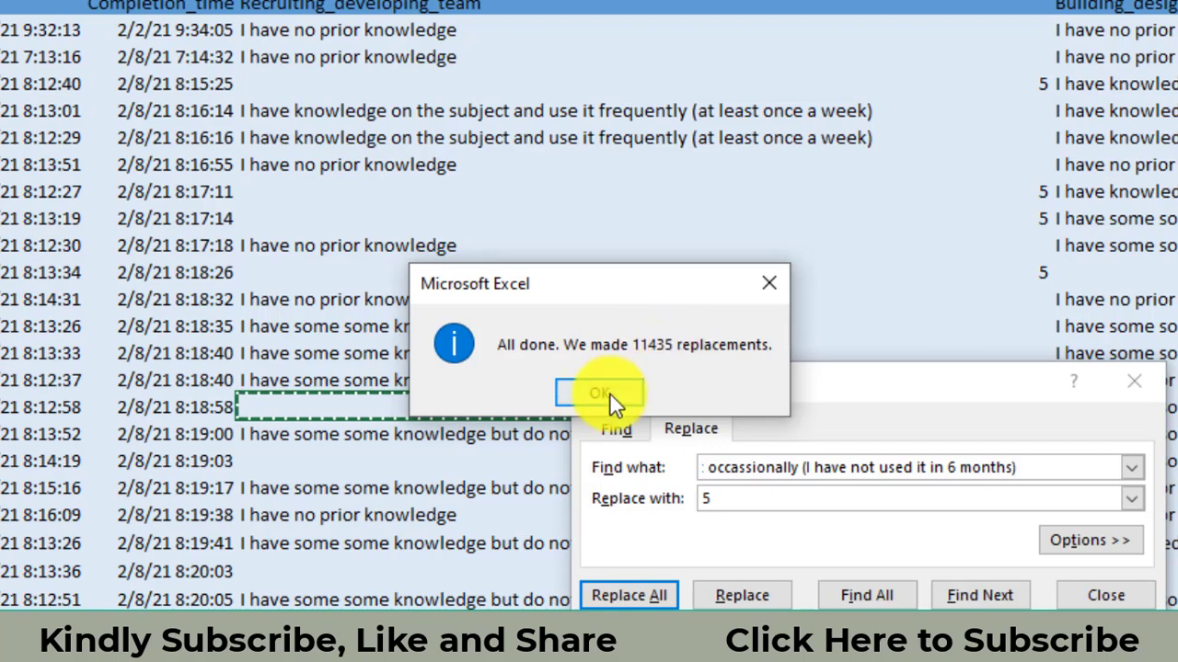
left_click(600, 393)
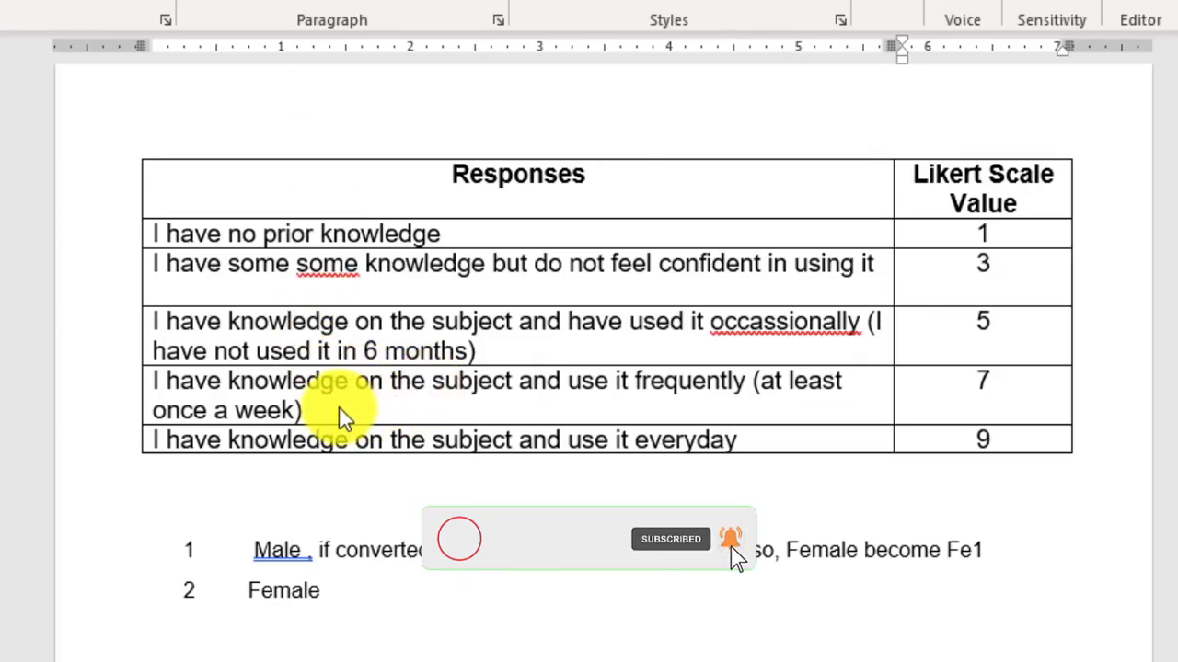
mouse_move(570, 405)
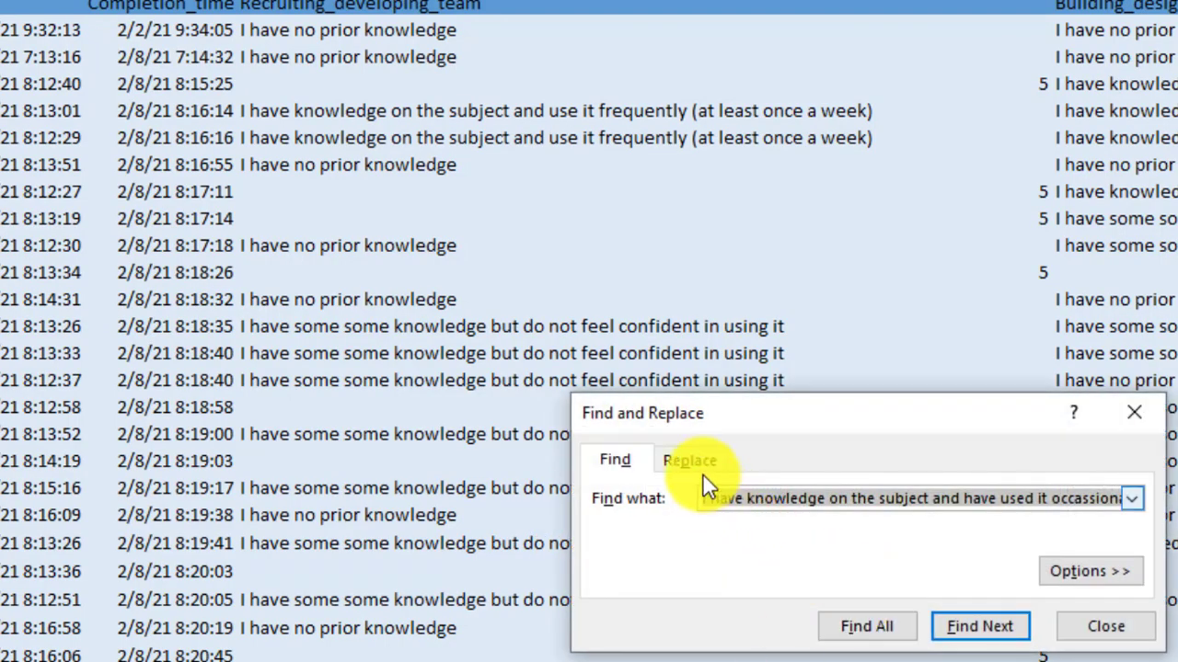
- Replace all 'use it frequently (at least once a week)' responses with 7 (6,555 replacements)
left_click(689, 459)
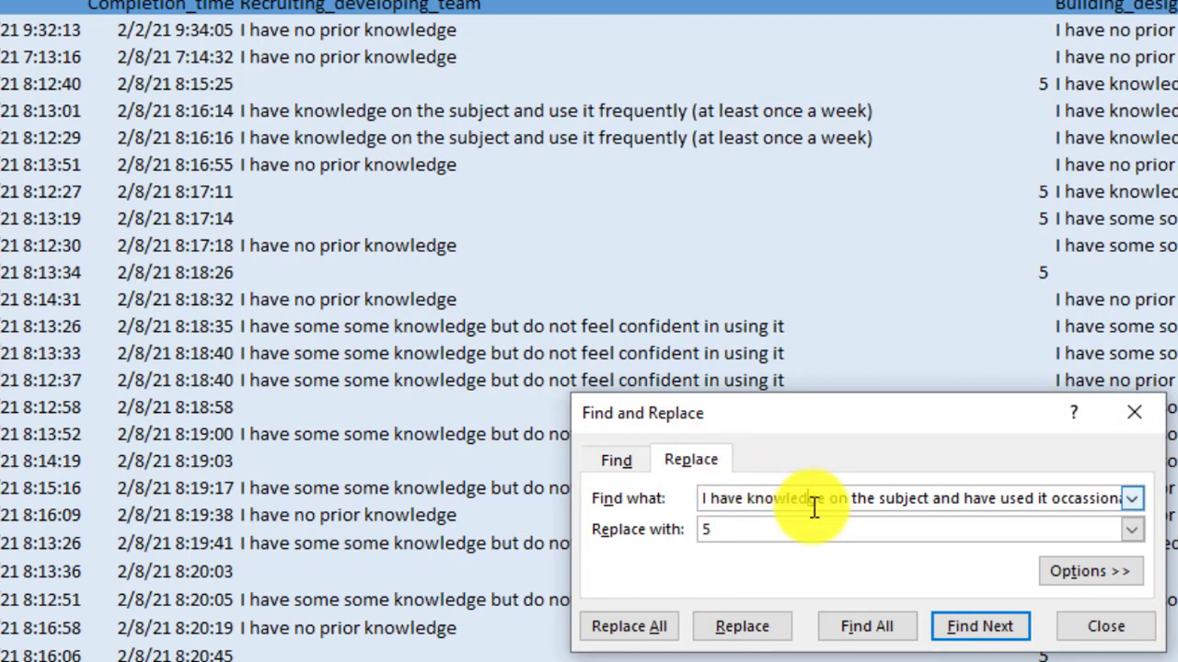
type("ct and use it frequently (at least once a week)")
left_click(921, 530)
type("7")
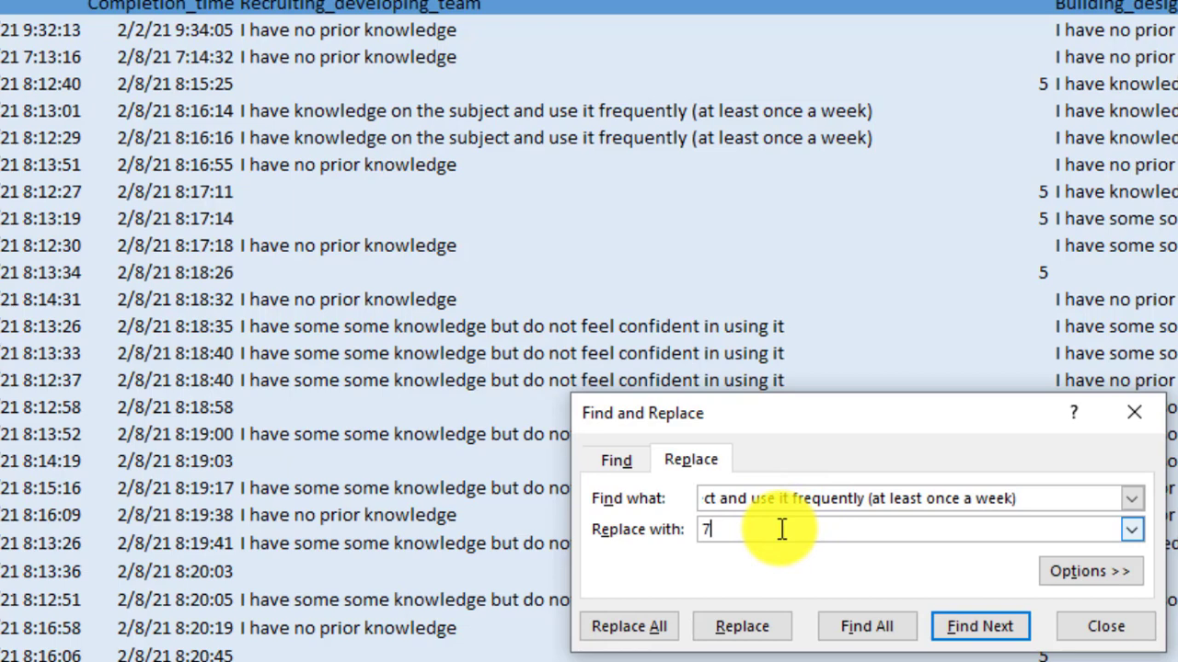
left_click(628, 625)
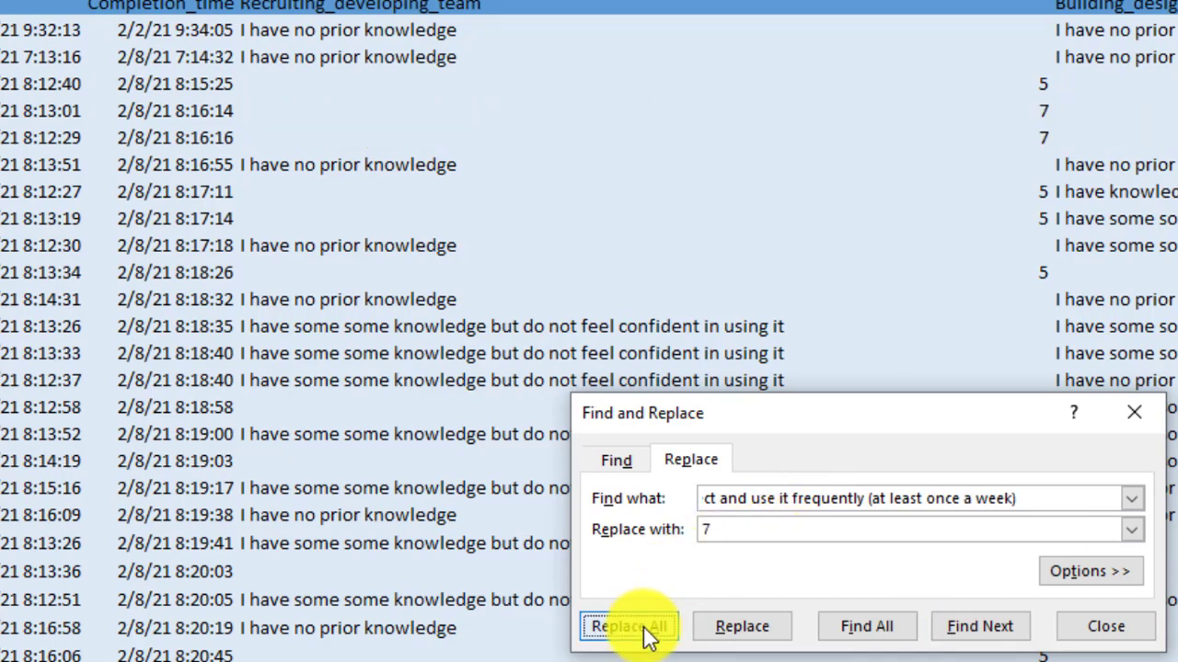
left_click(628, 625)
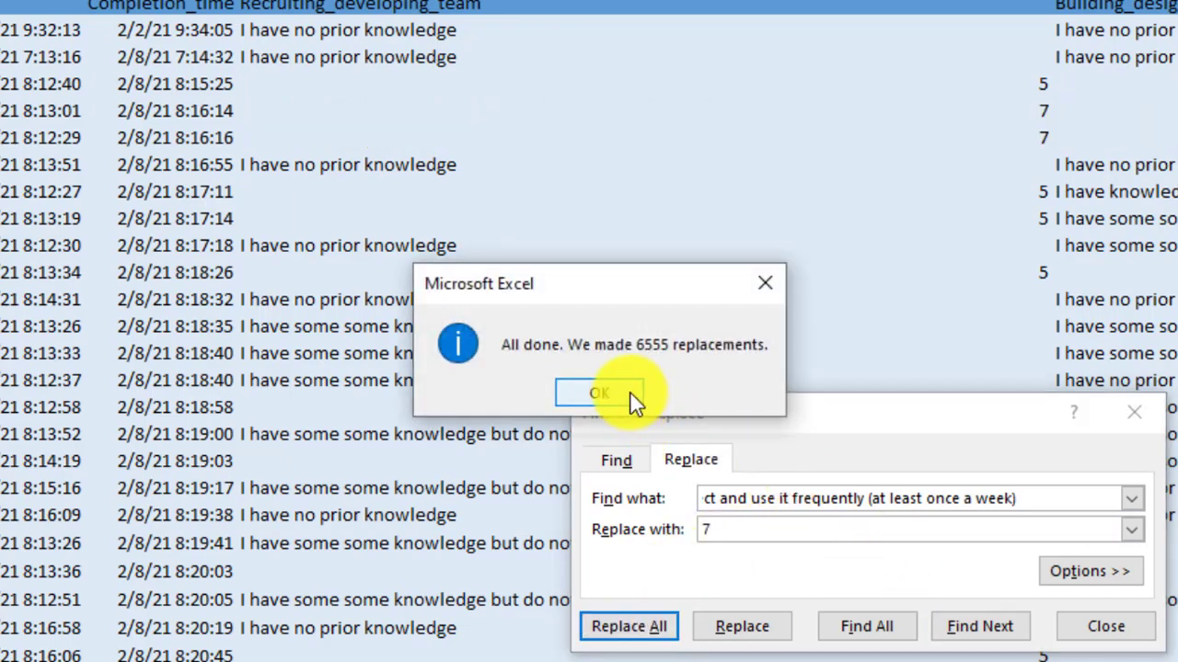
left_click(599, 393)
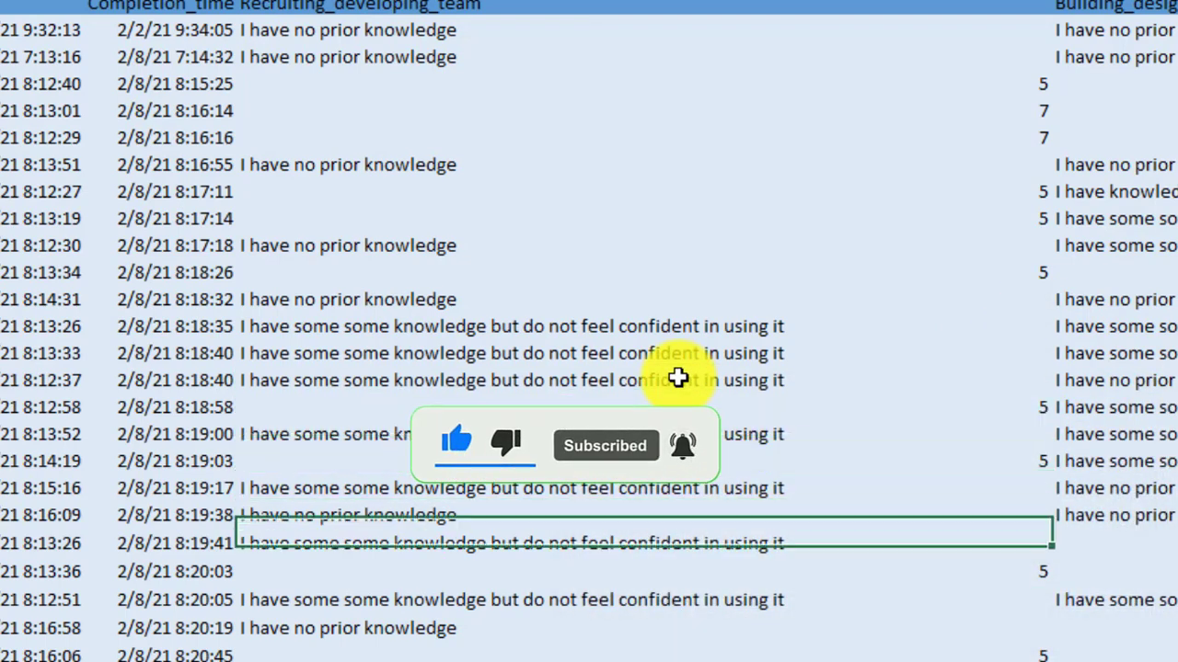
- Scroll down the sheet to check the remaining unconverted response sentences
scroll("down", 3)
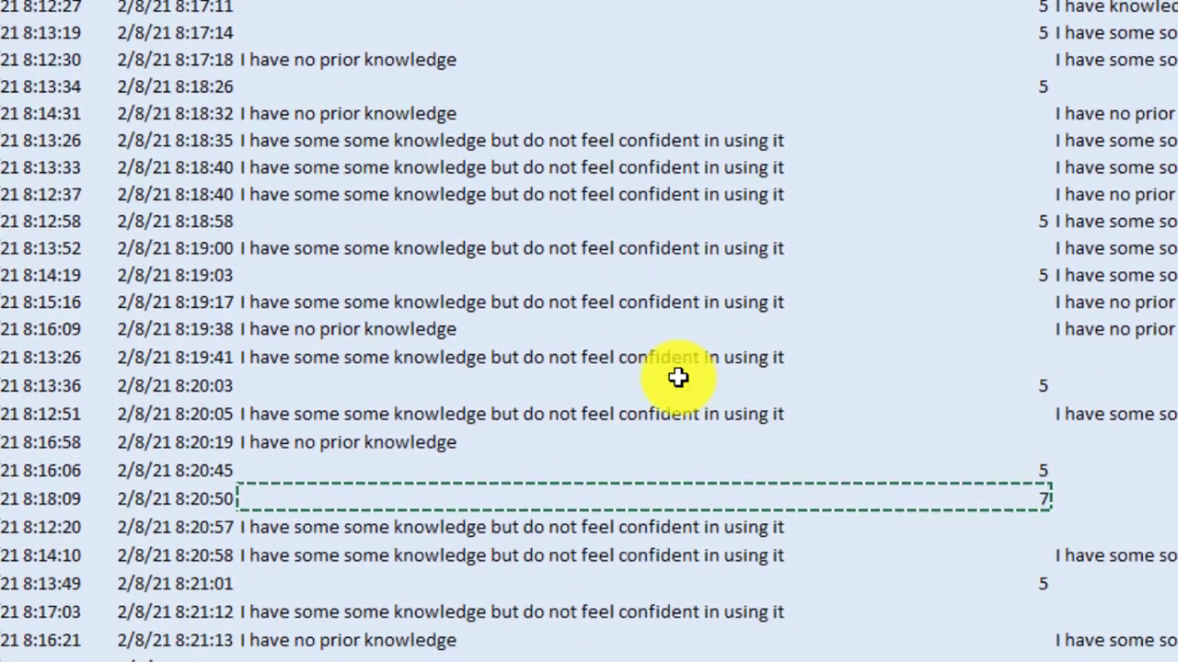
scroll("down", 3)
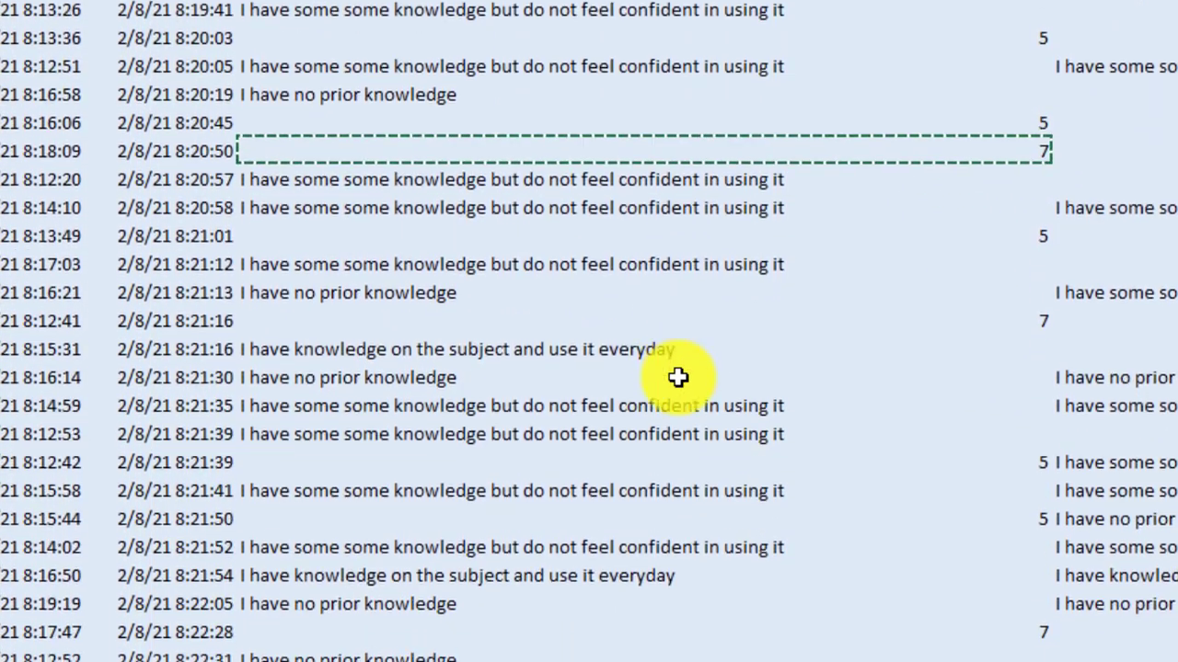
scroll("down", 3)
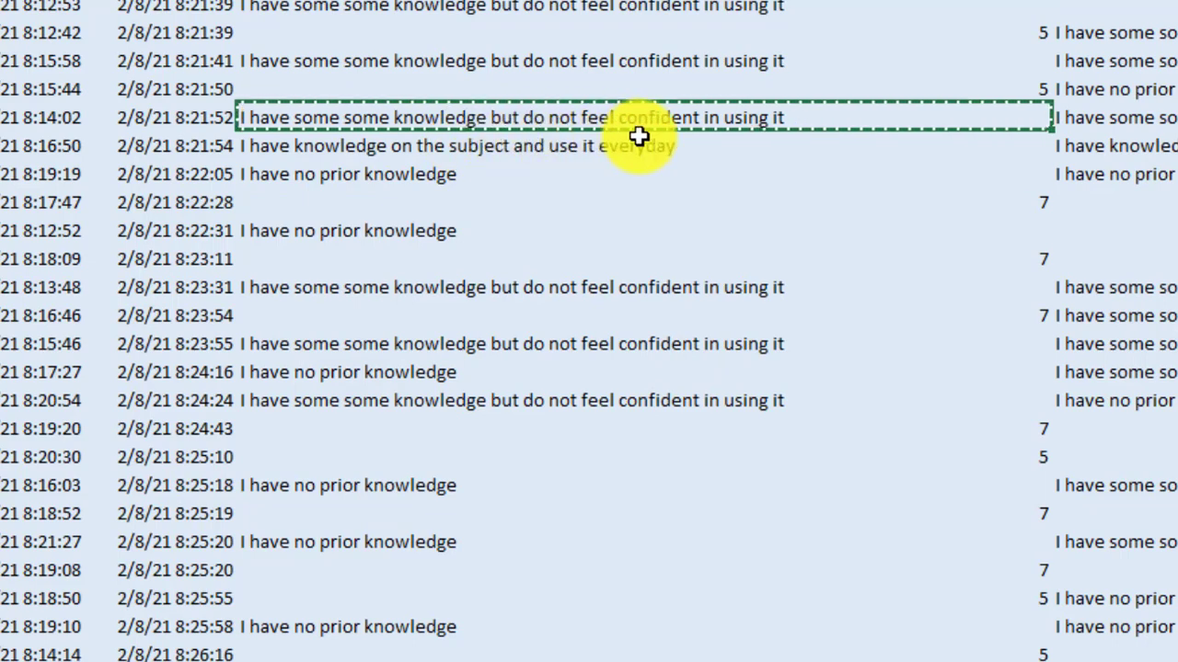
mouse_move(482, 40)
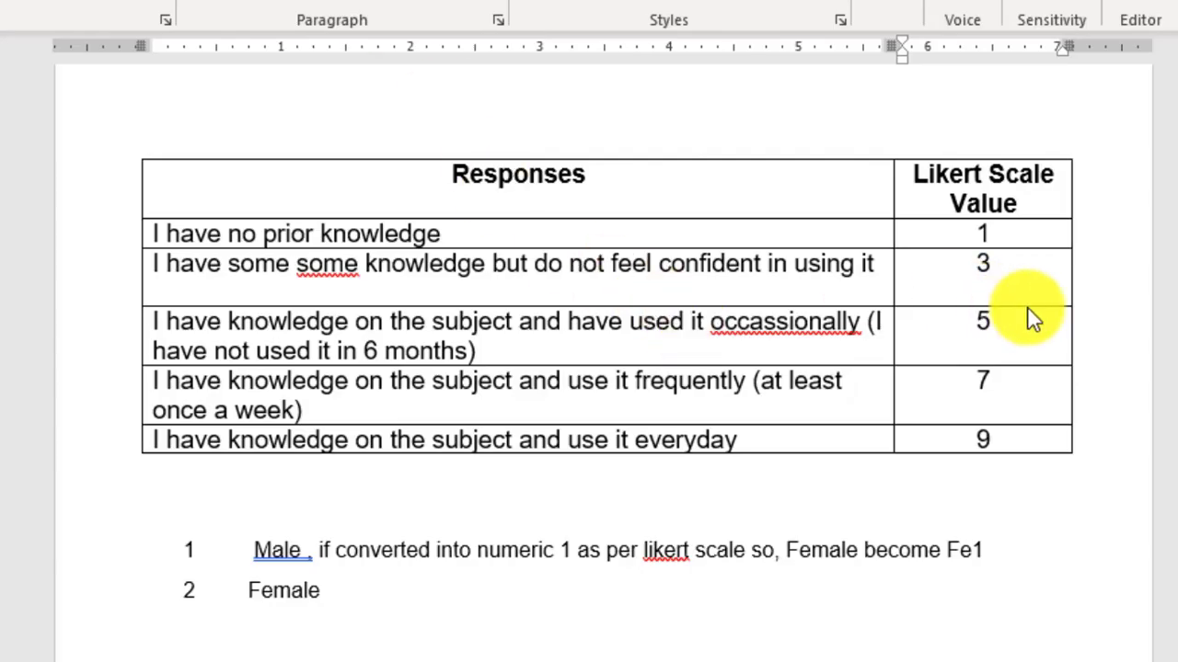
mouse_move(488, 630)
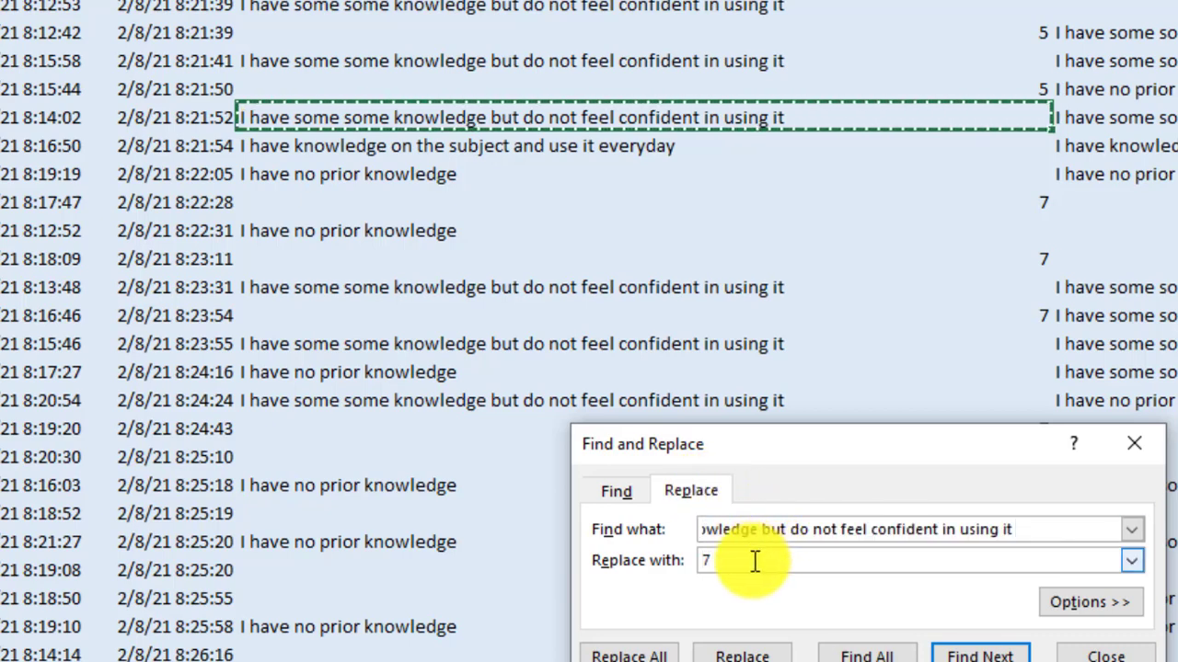
- Replace all 'do not feel confident' responses with 3 (16,712 replacements)
type("3")
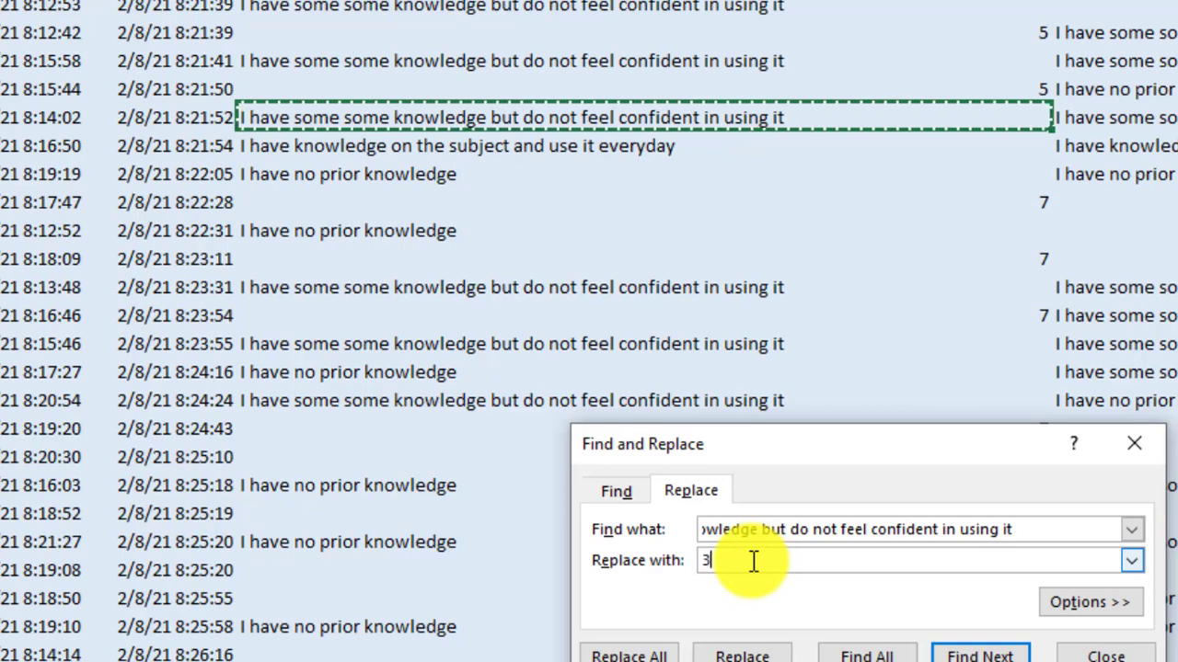
left_click(628, 655)
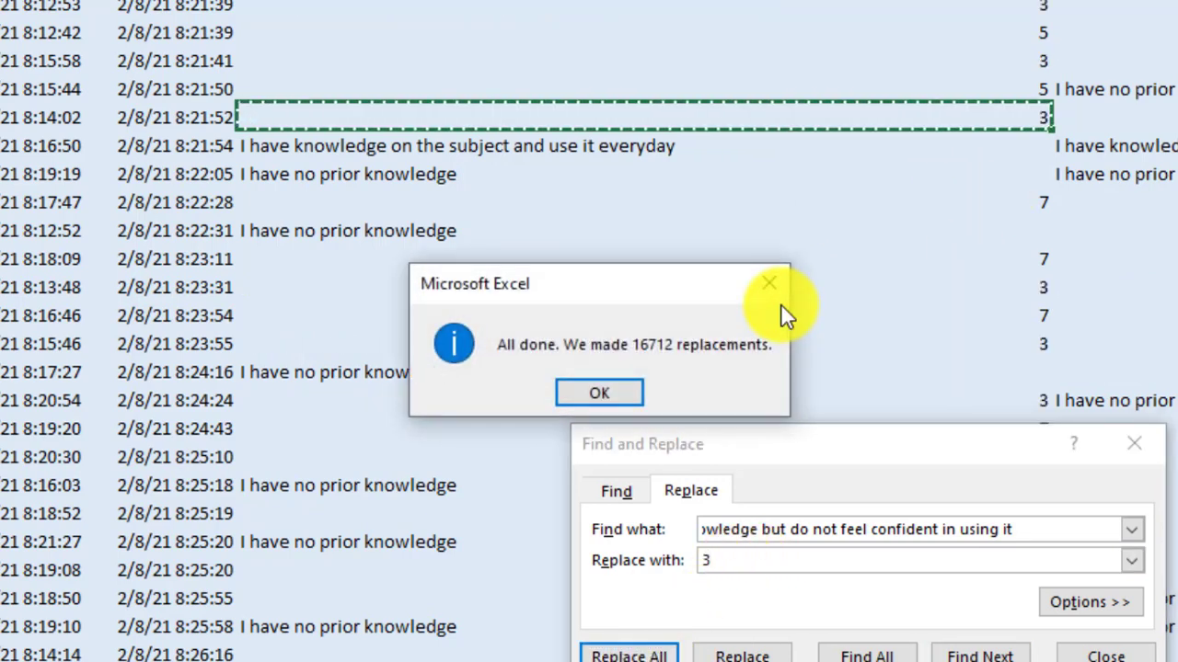
left_click(598, 393)
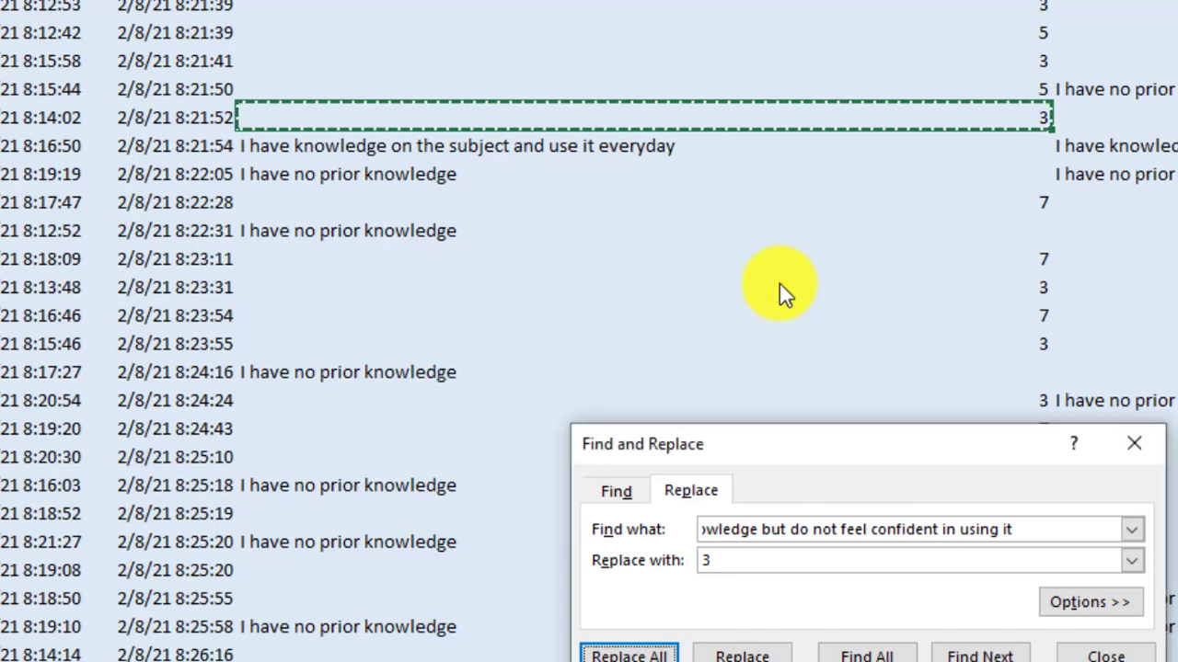
mouse_move(455, 147)
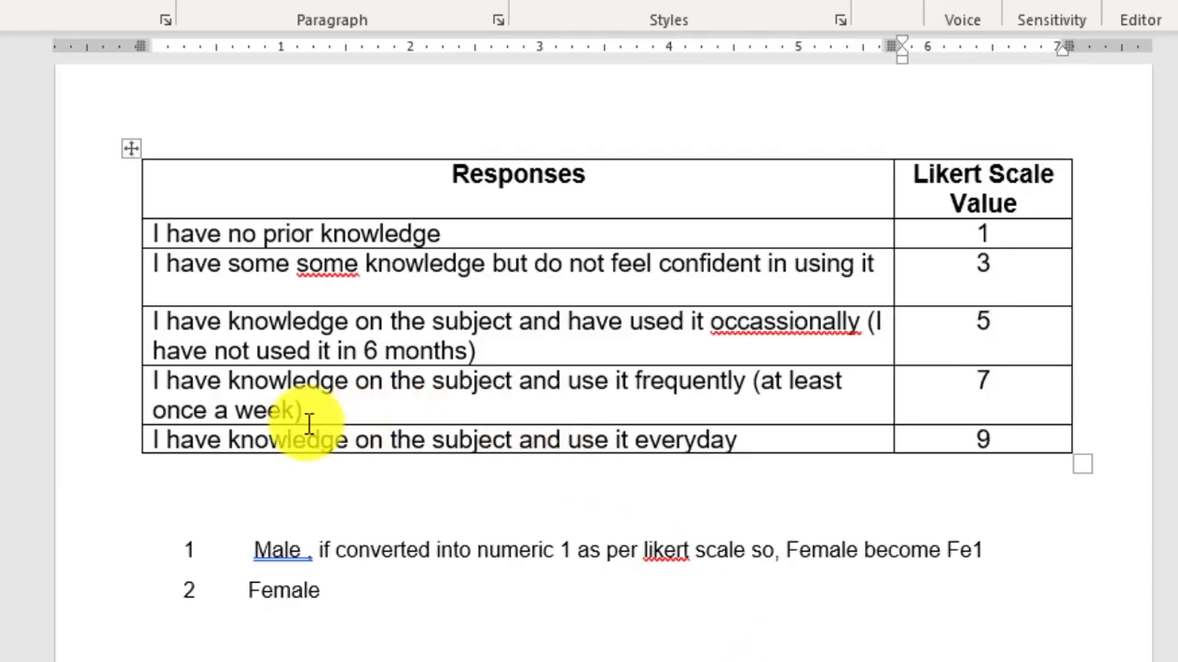
mouse_move(626, 428)
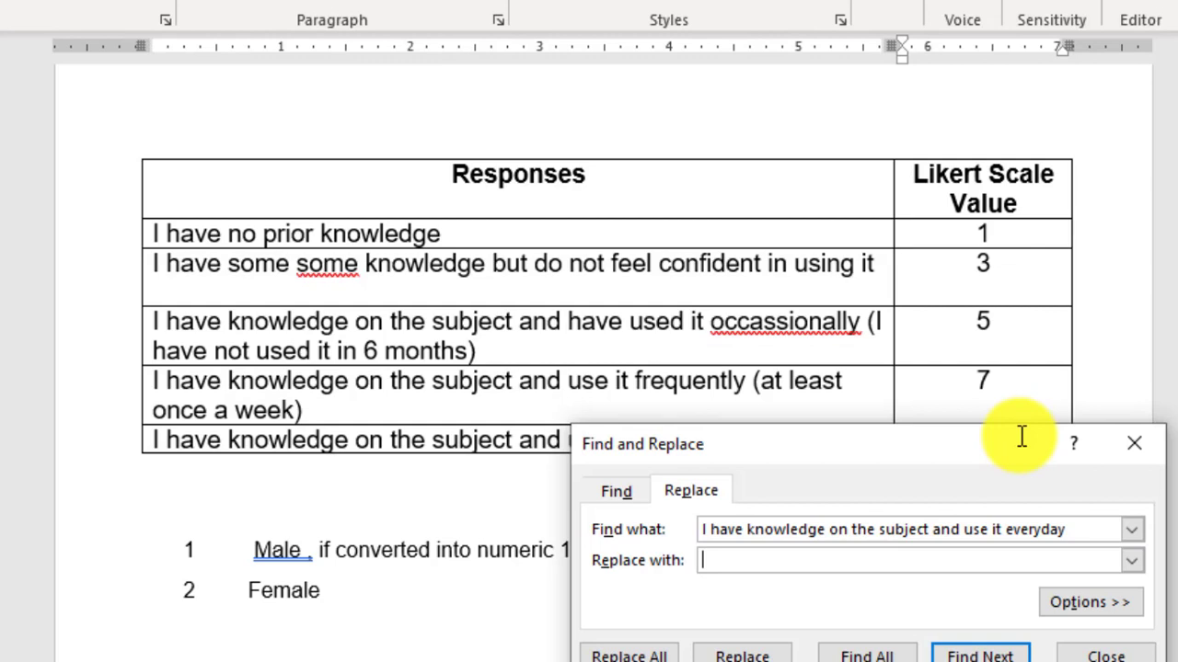
- Replace 'use it everyday' responses with 9 and dismiss the 4,337-replacement message
type("9")
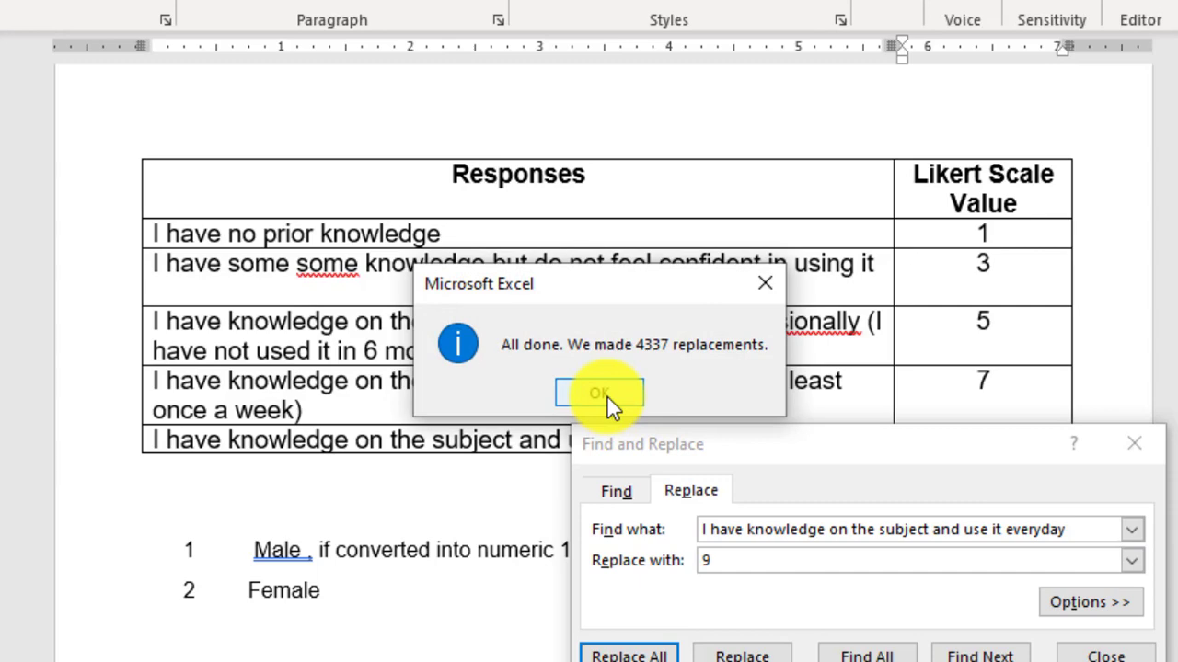
left_click(599, 392)
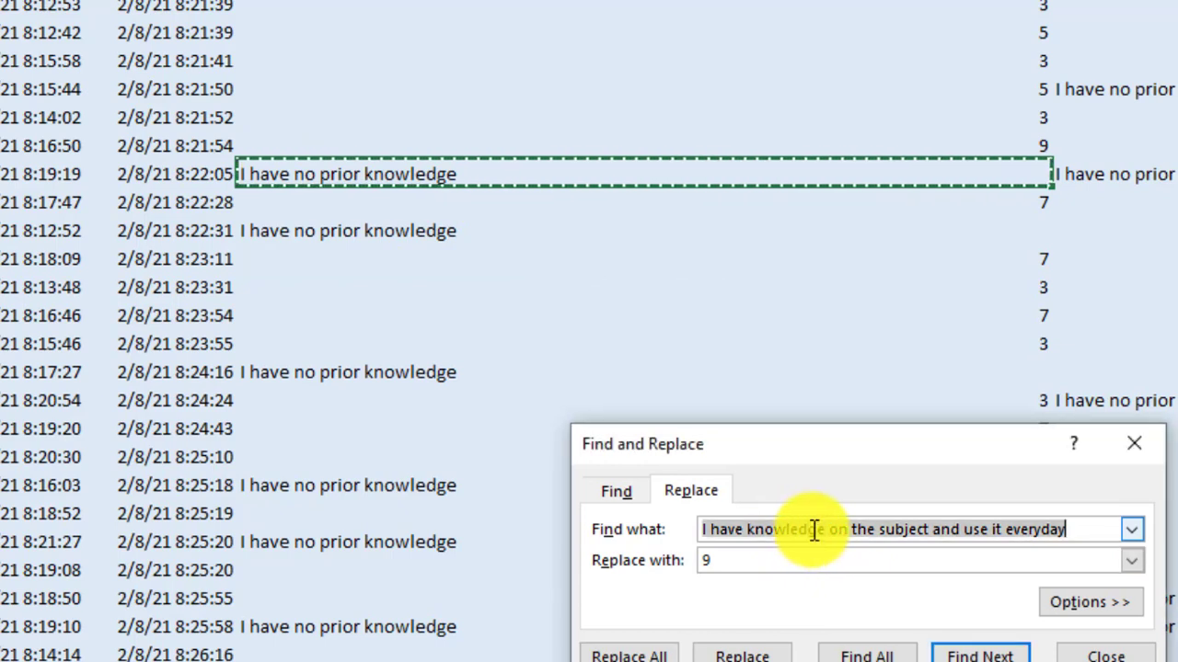
- Replace all 'I have no prior knowledge' responses with 1 (20,646 replacements)
type("I have no prior knowledge")
left_click(920, 560)
type("1")
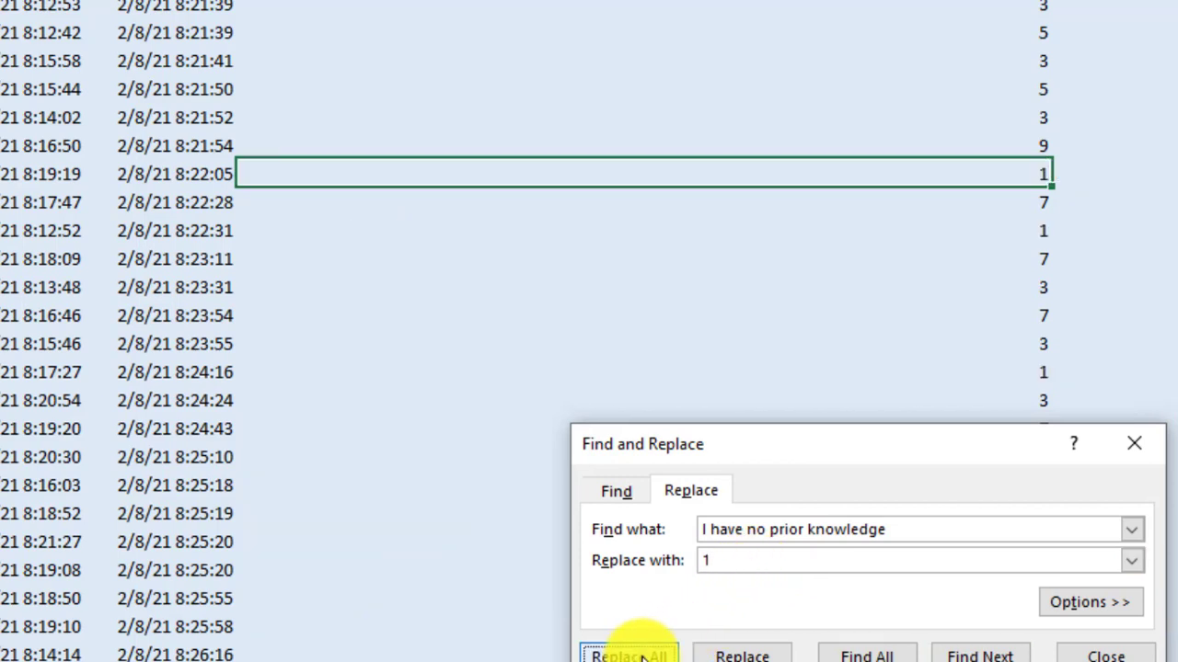
left_click(629, 655)
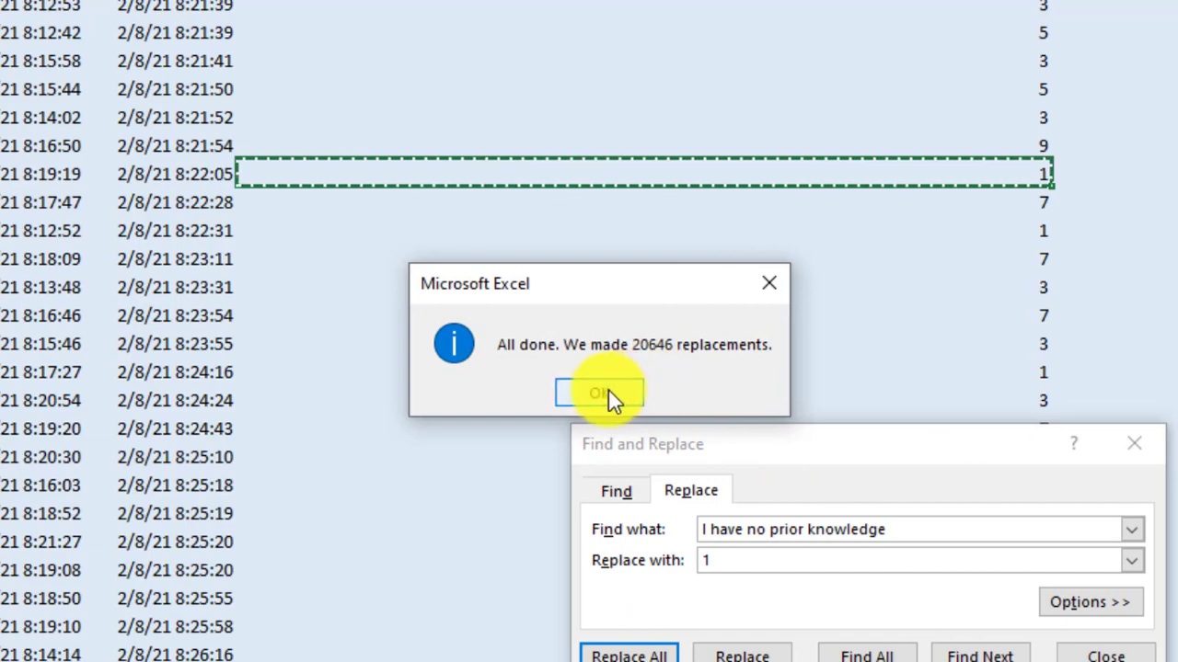
left_click(599, 393)
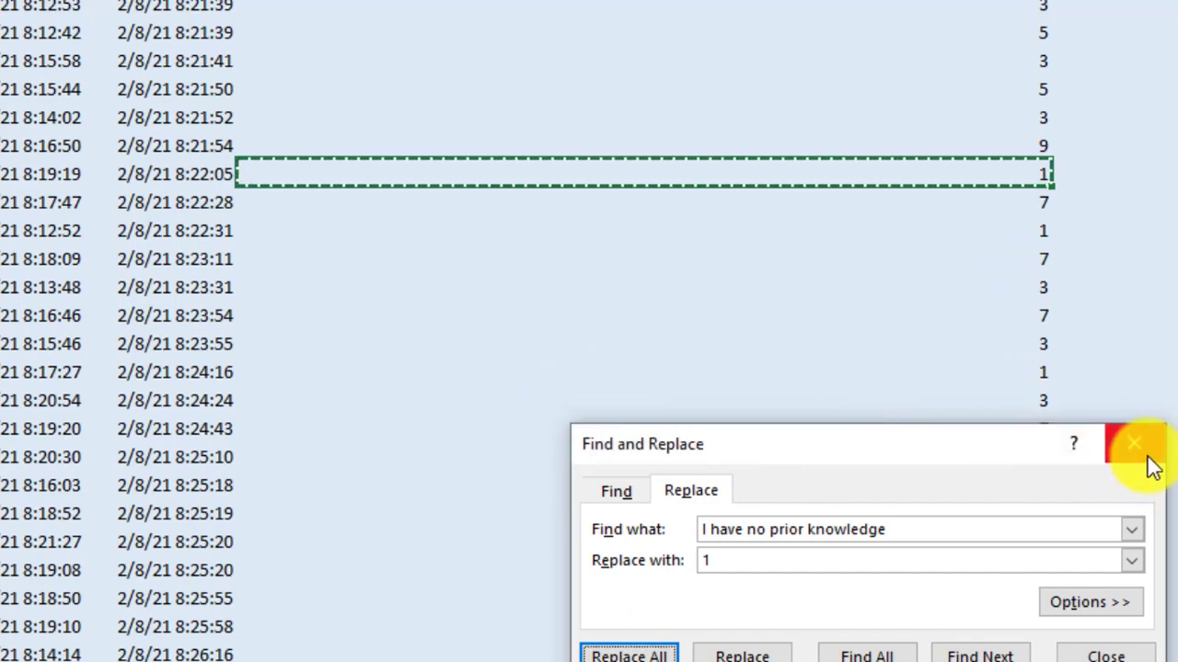